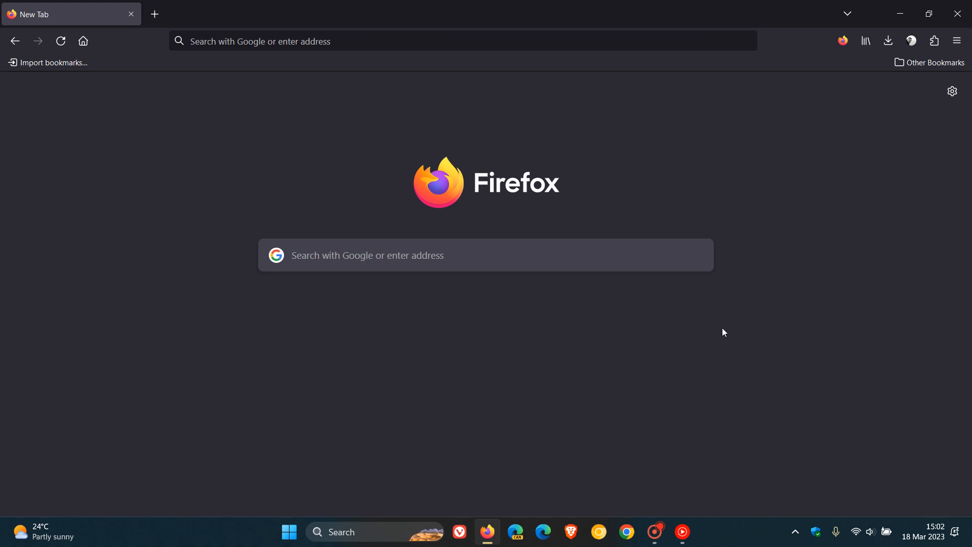
mouse_move(715, 328)
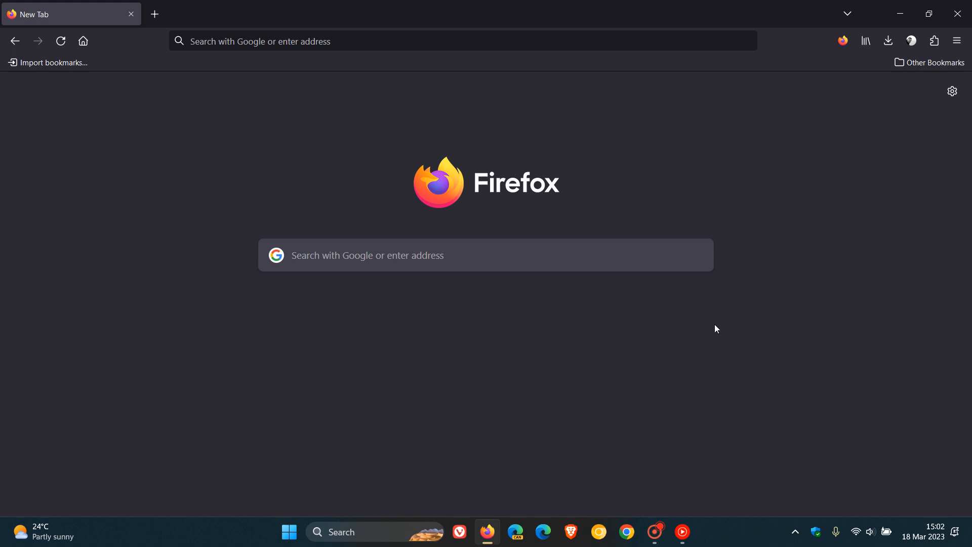
- Show the About Firefox dialog confirming version 111.0 (64-bit) is up to date
click(957, 40)
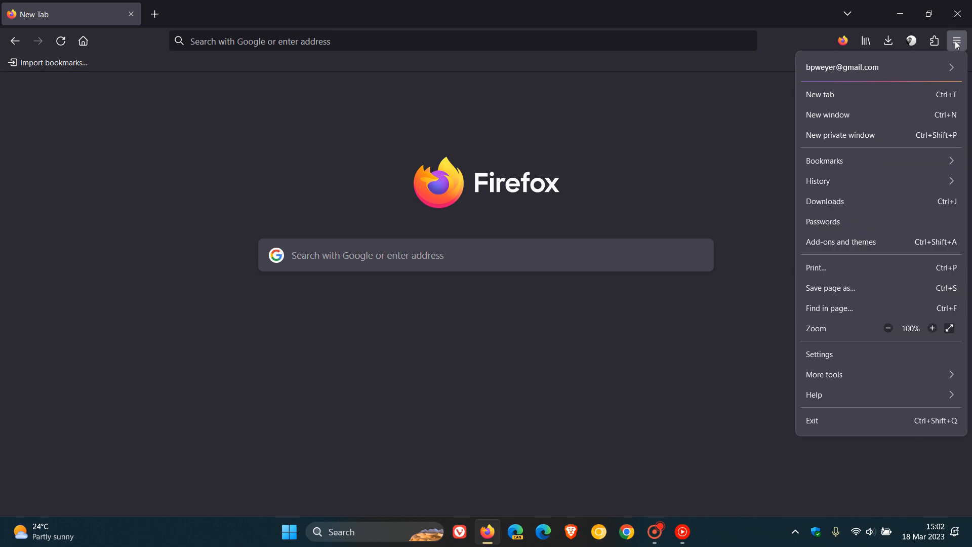
click(814, 394)
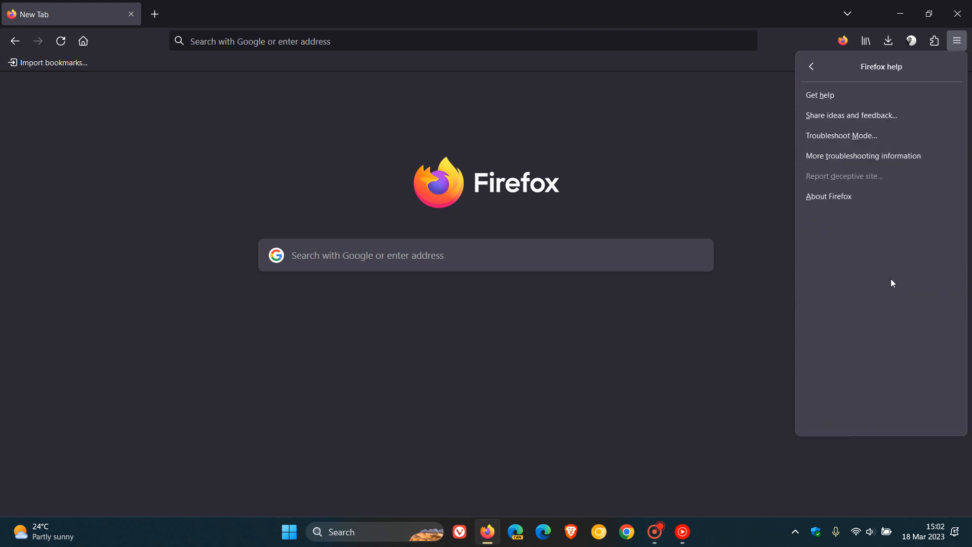
click(829, 197)
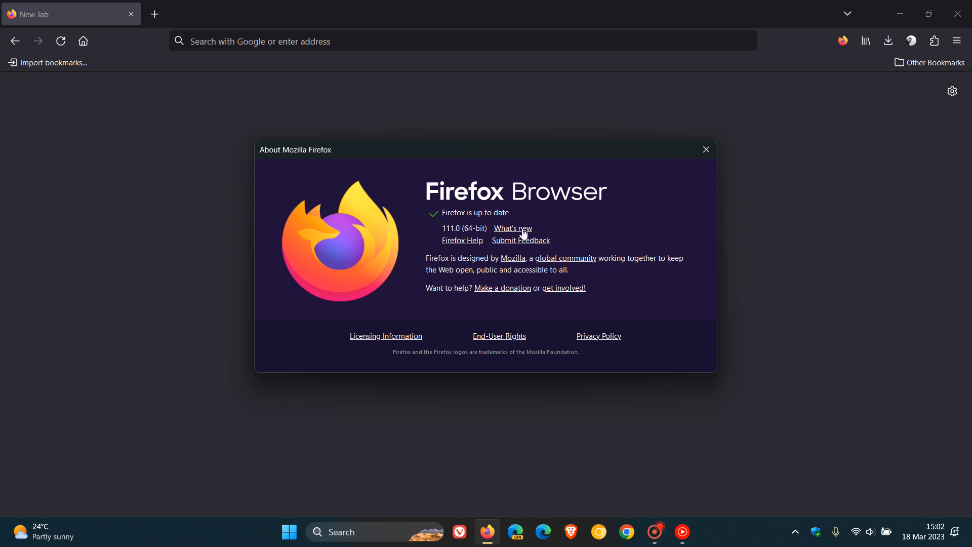
- Bring up the 111.0 'What's new' release notes and reach the New features section
click(512, 229)
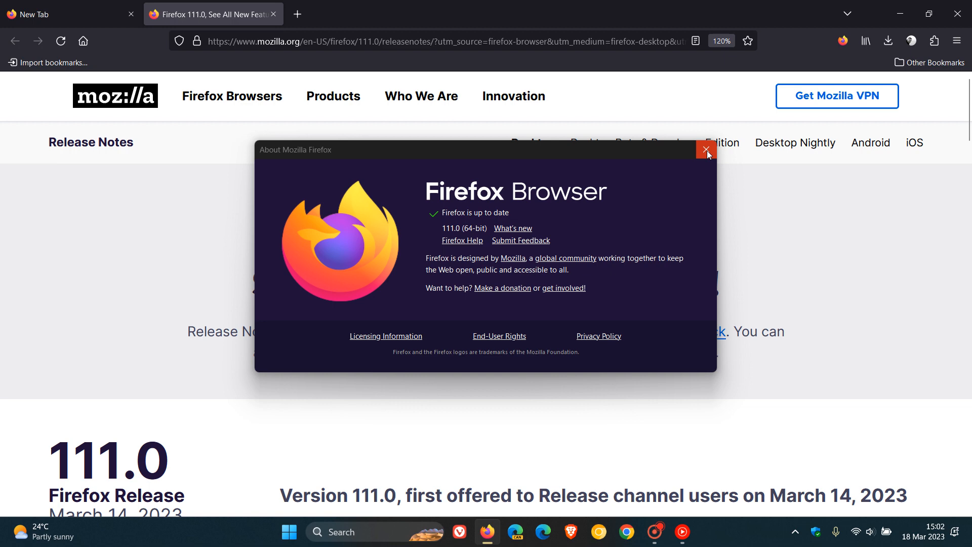
click(708, 150)
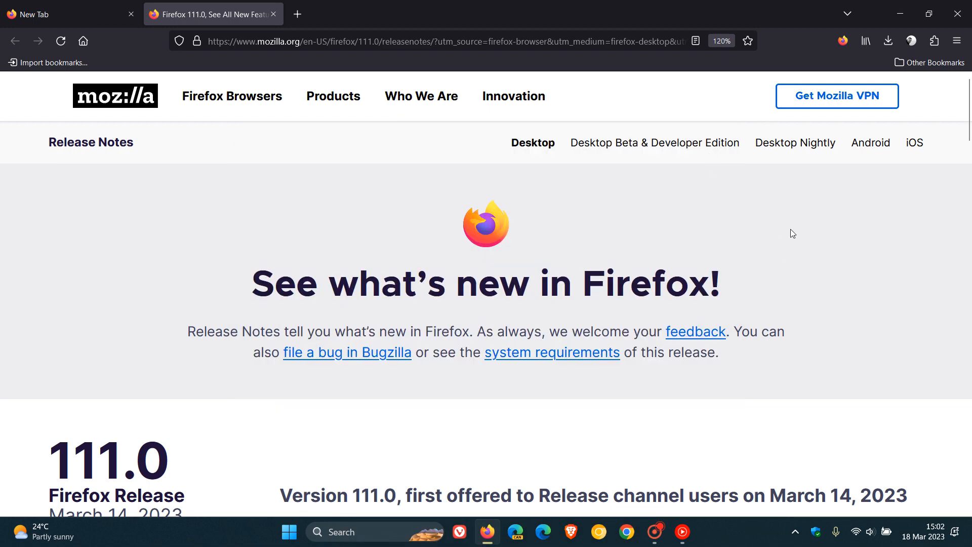
scroll(down, 3)
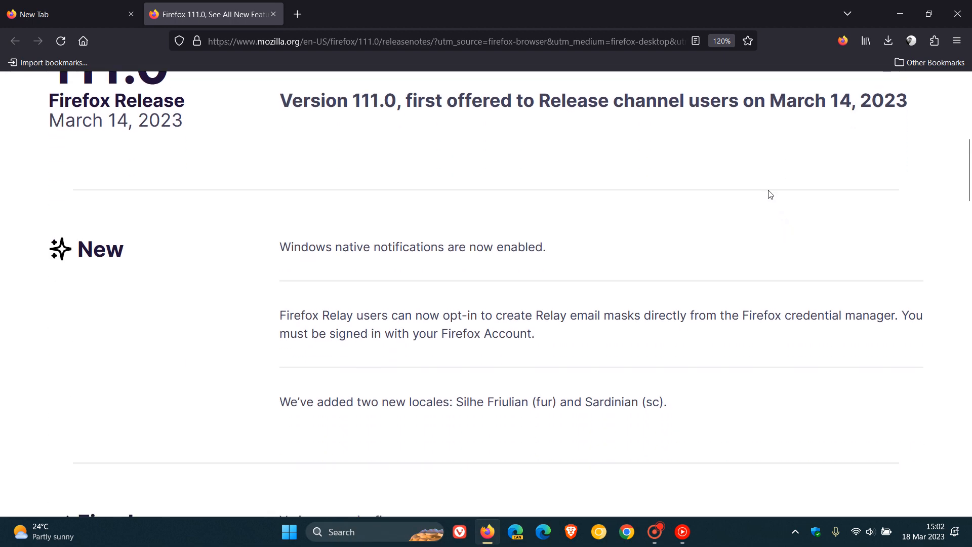
scroll(down, 3)
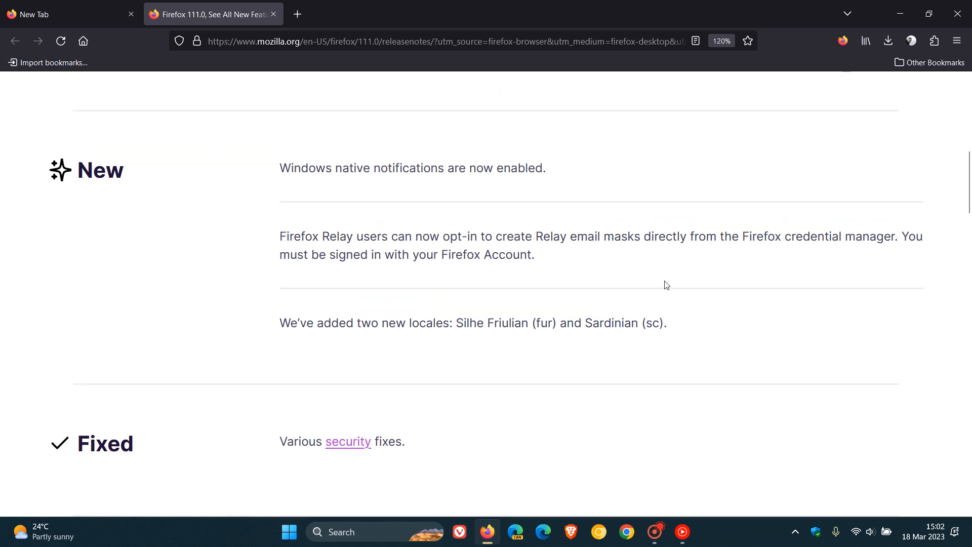
- Highlight the whole release note about Firefox Relay email masks in the password manager
drag(280, 236, 456, 236)
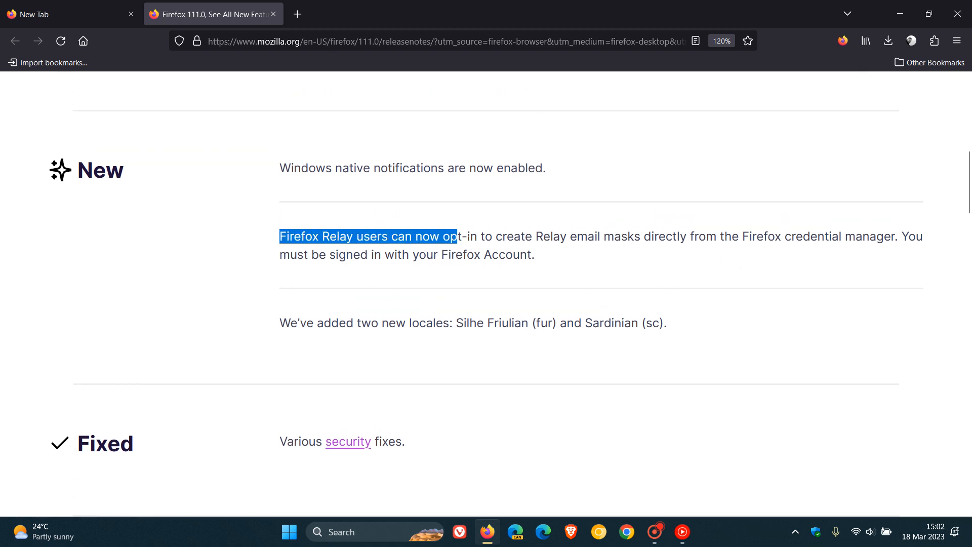
drag(457, 236, 552, 236)
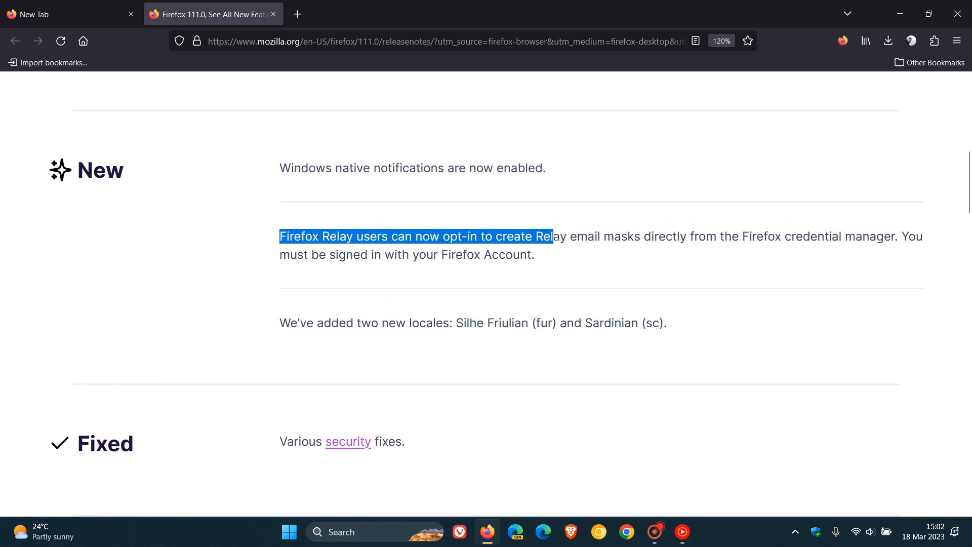
drag(552, 236, 800, 236)
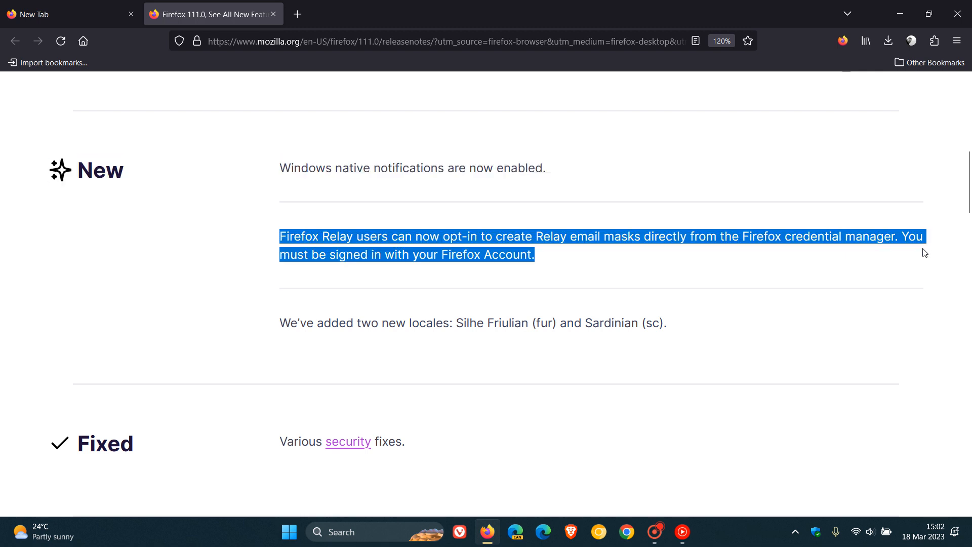
mouse_move(880, 288)
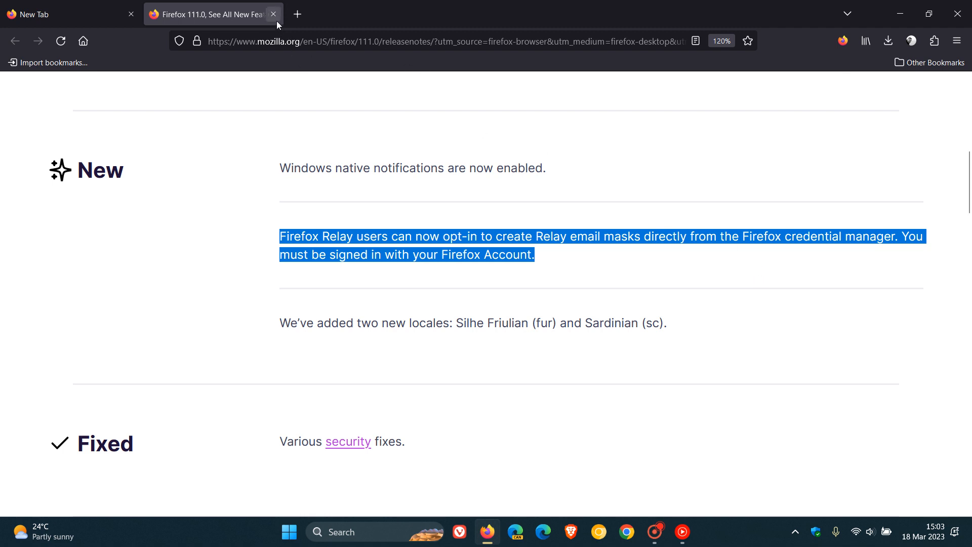
- Close the release notes tab, leaving only the New Tab page
click(275, 14)
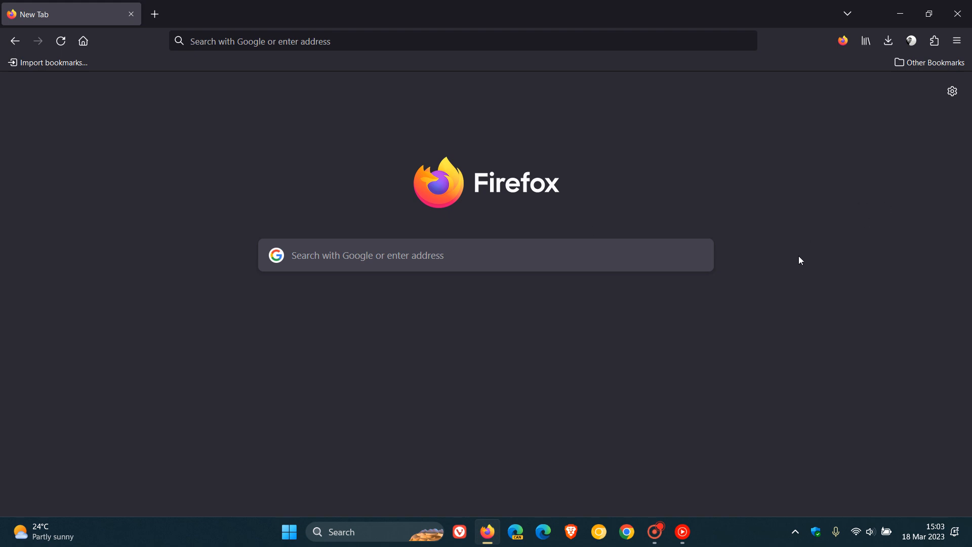
mouse_move(957, 41)
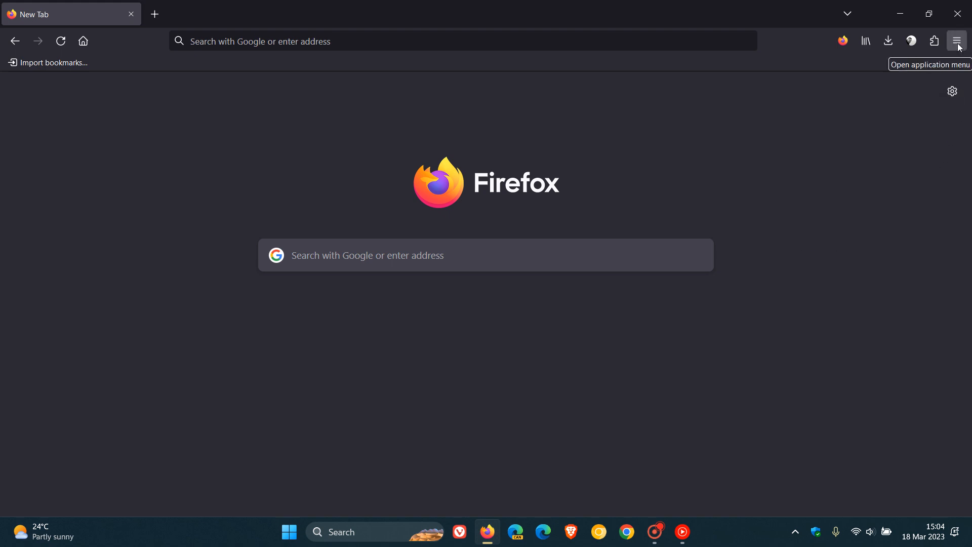
- In Privacy & Security settings, tick 'Enable Firefox Relay in your Firefox password manager'
click(957, 40)
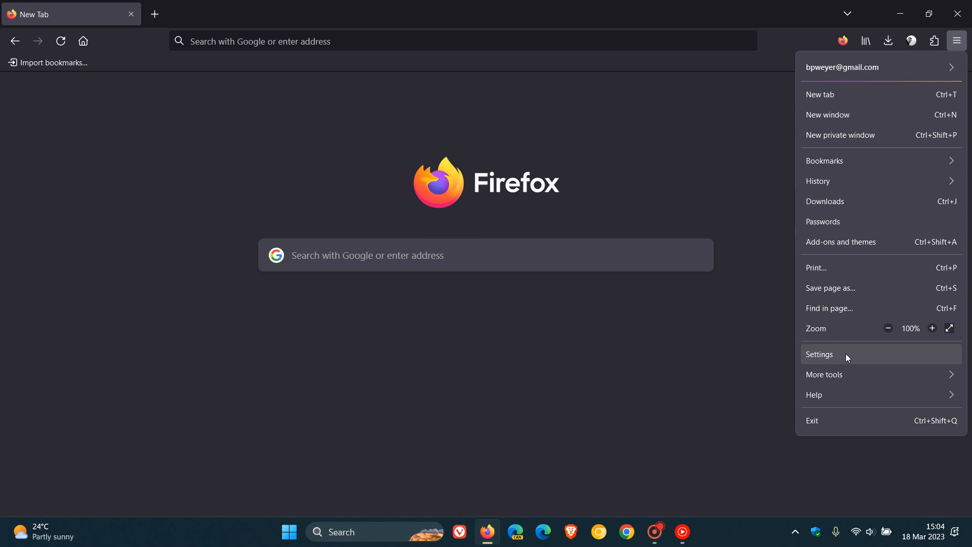
click(820, 354)
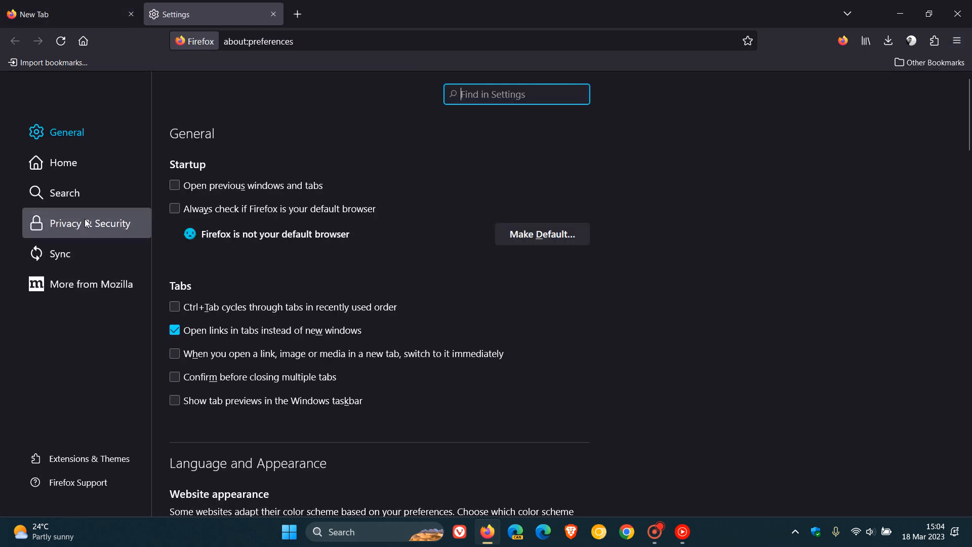
click(90, 223)
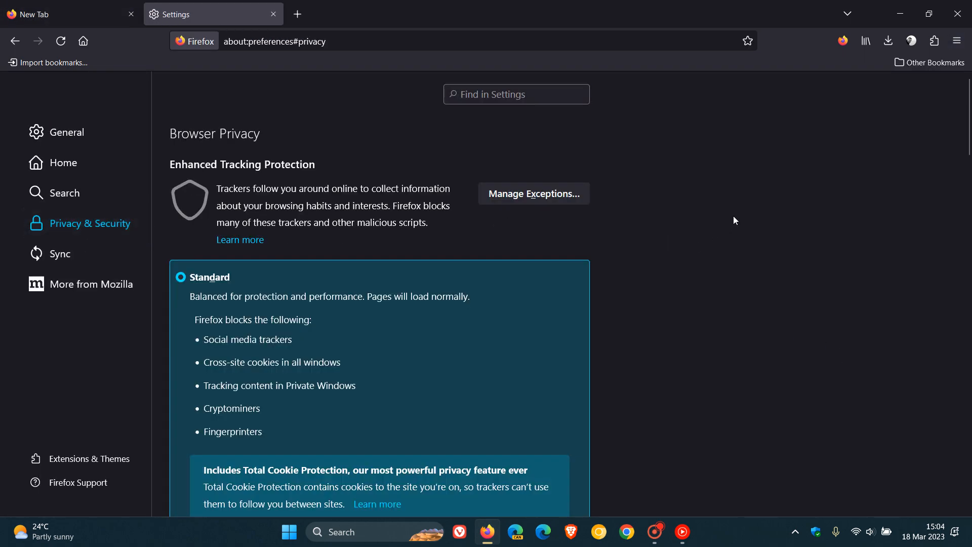
scroll(down, 3)
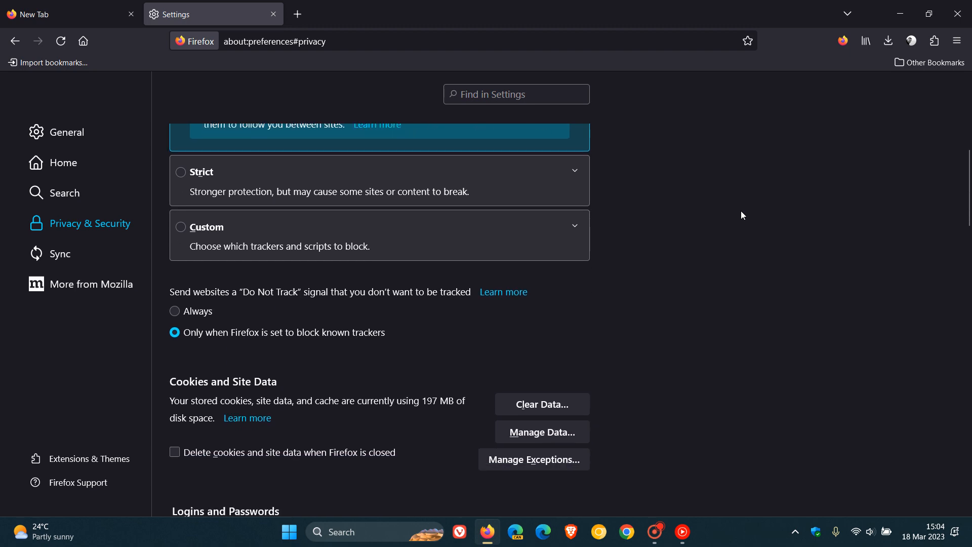
scroll(down, 3)
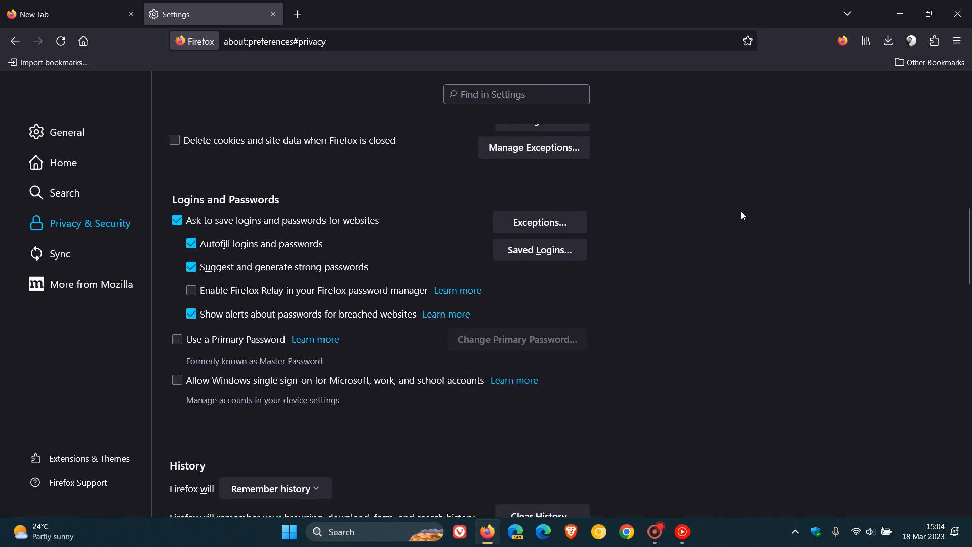
scroll(down, 3)
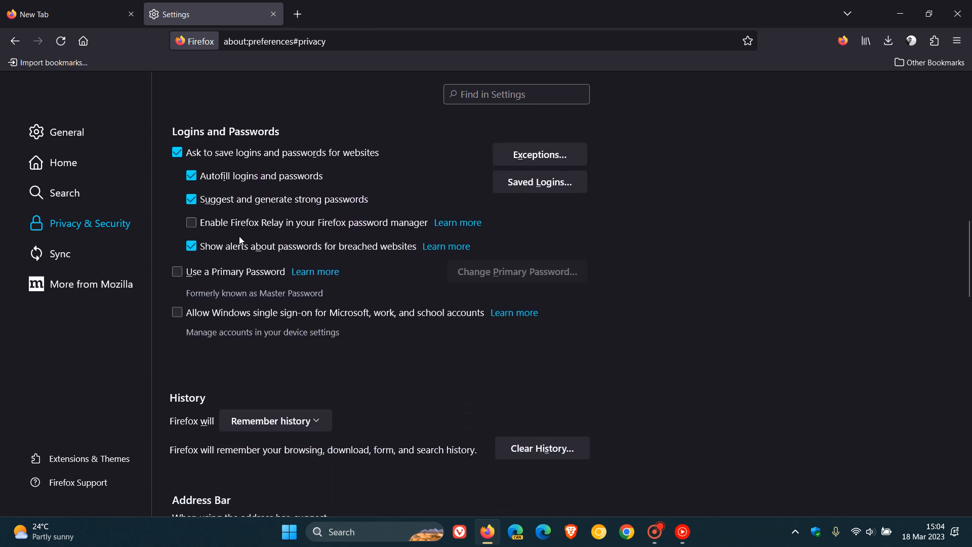
mouse_move(305, 238)
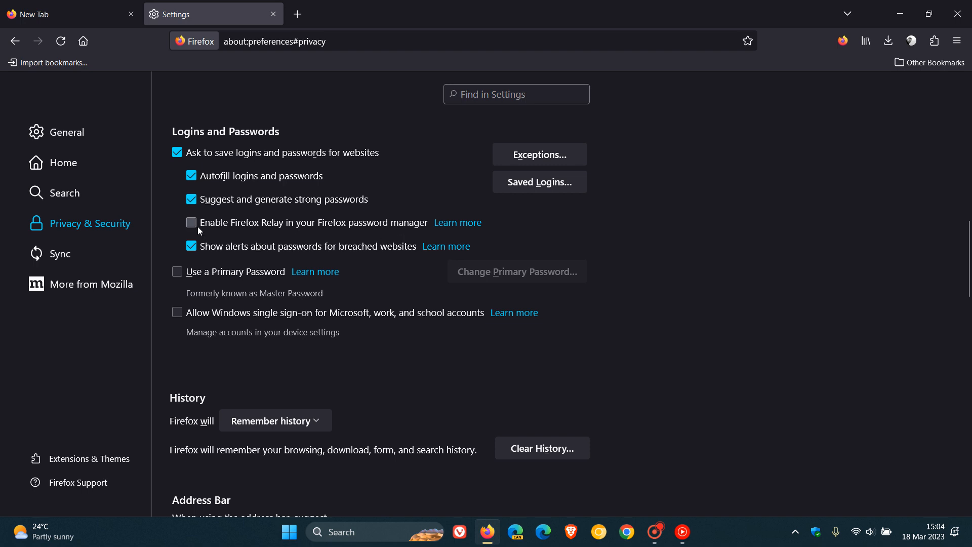
click(190, 221)
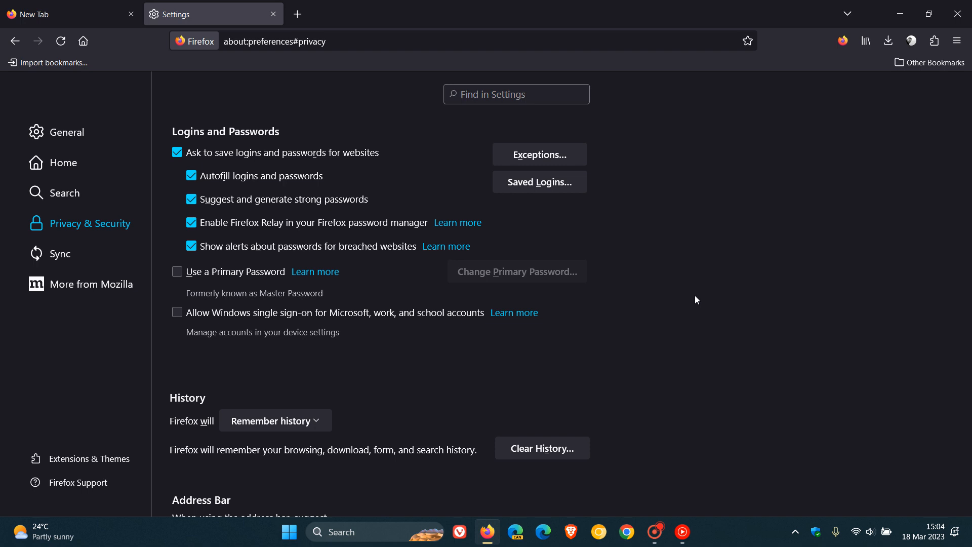
mouse_move(465, 225)
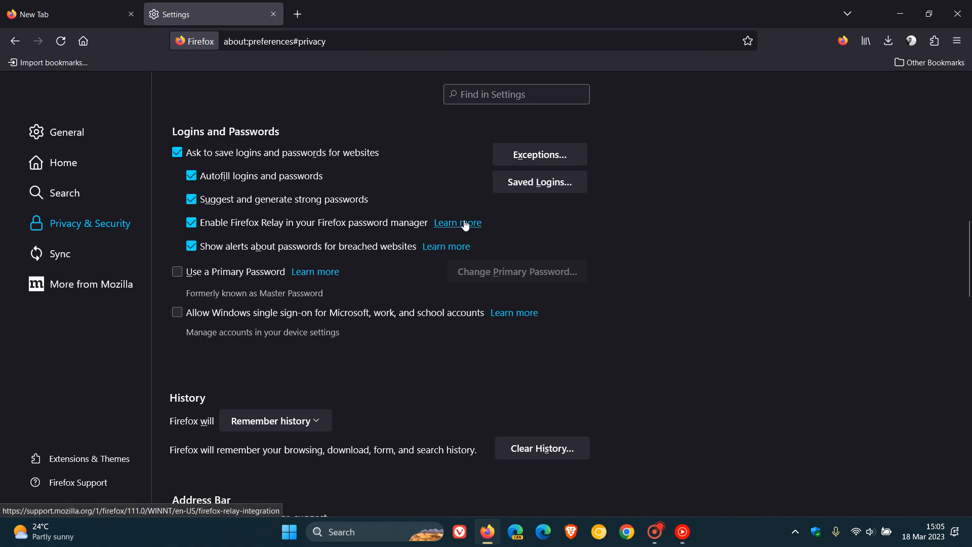
- Read the Firefox Relay 'Learn more' support article through its FAQ, then return to the New Tab page
click(457, 223)
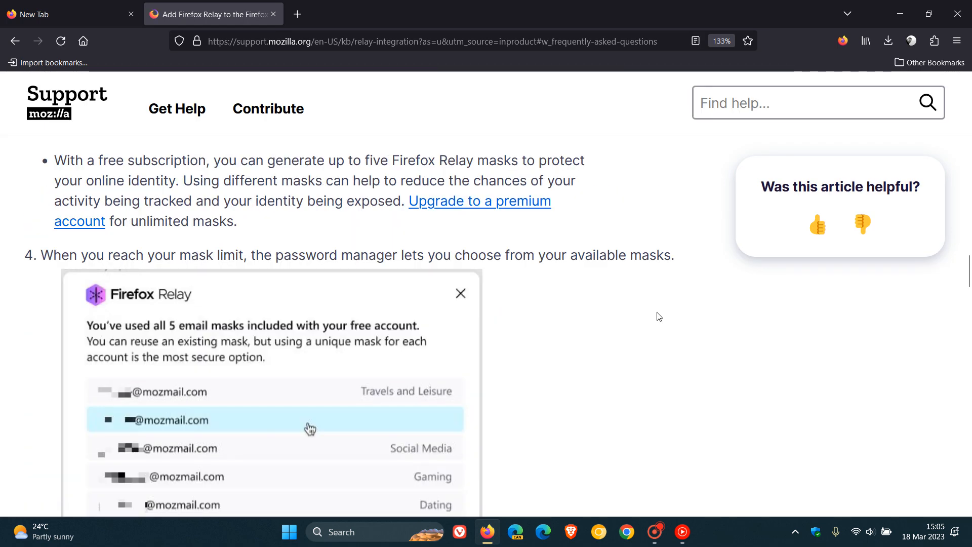
scroll(down, 3)
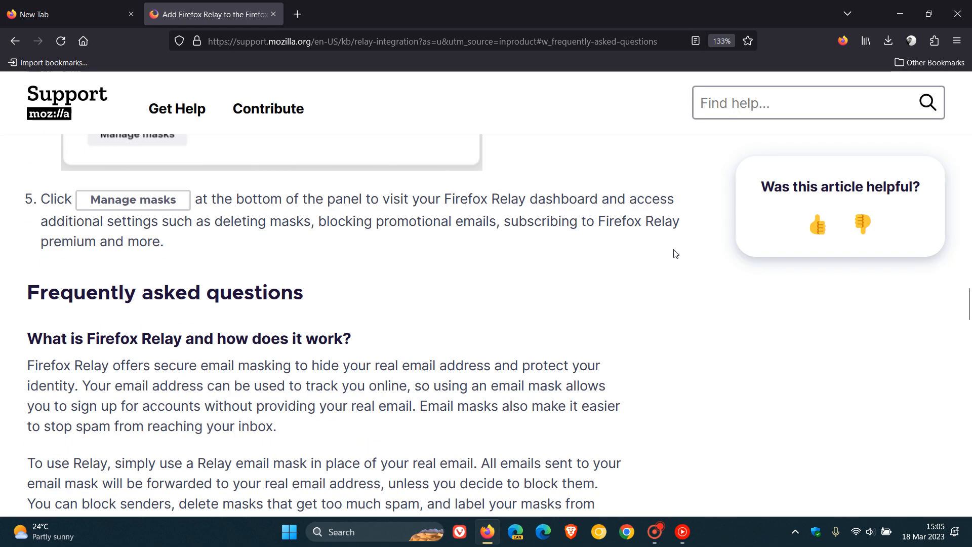
scroll(down, 3)
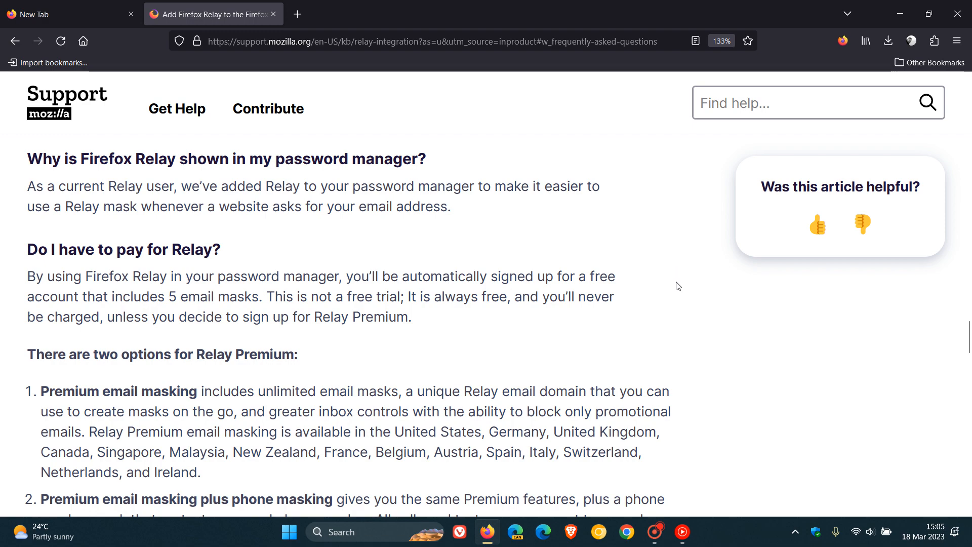
scroll(down, 3)
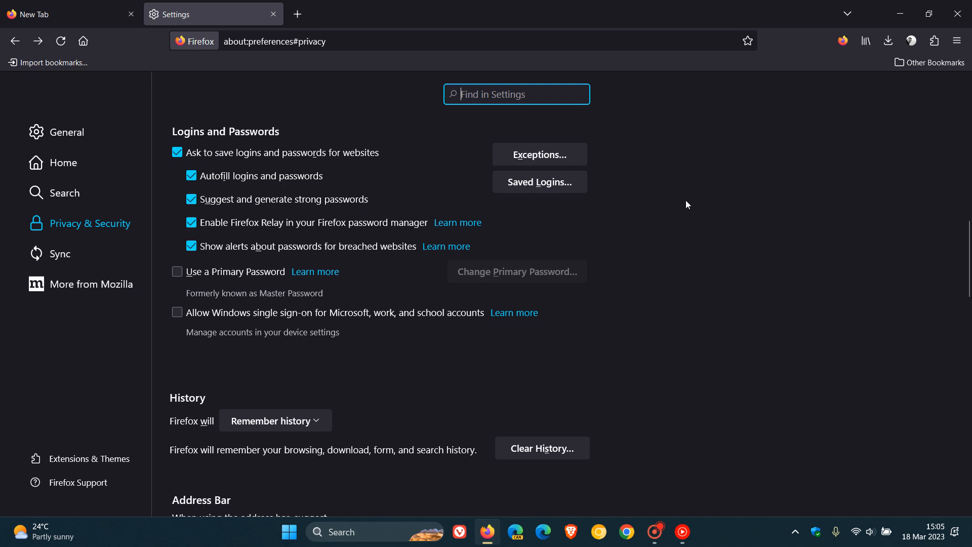
click(61, 14)
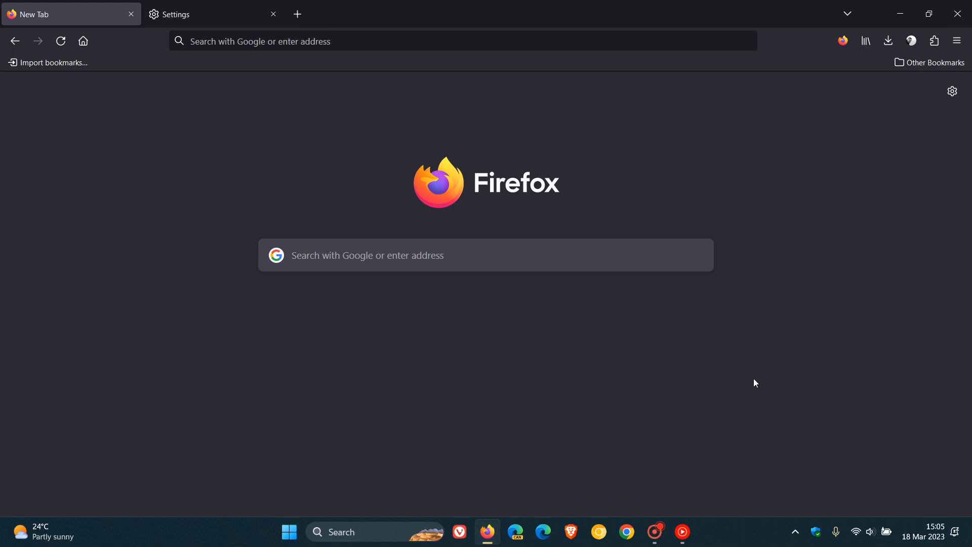
mouse_move(762, 355)
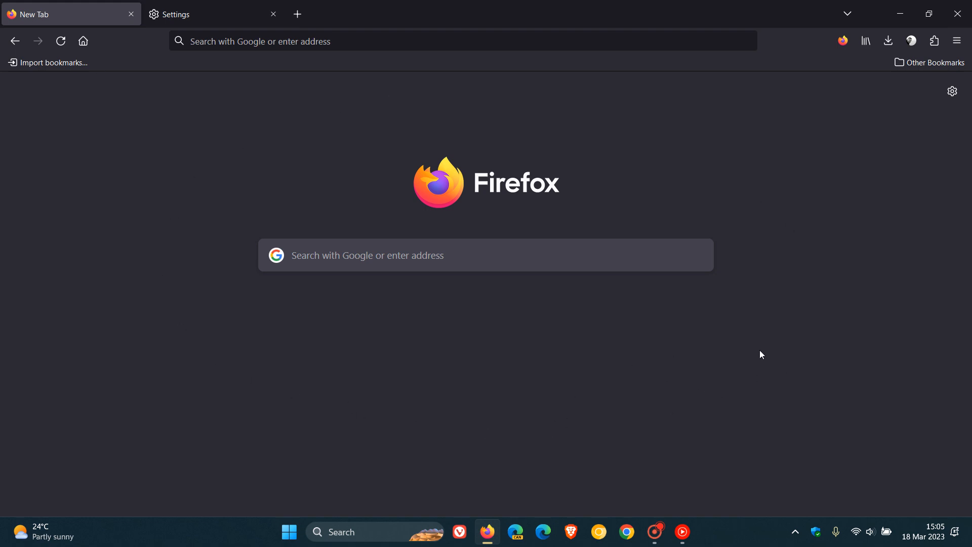